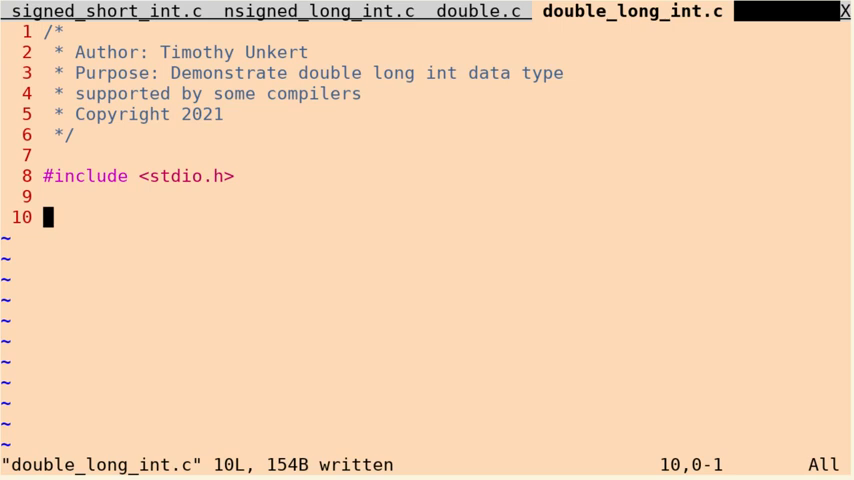
Start the int main() function definition
{"action": "type", "text": "nt"}
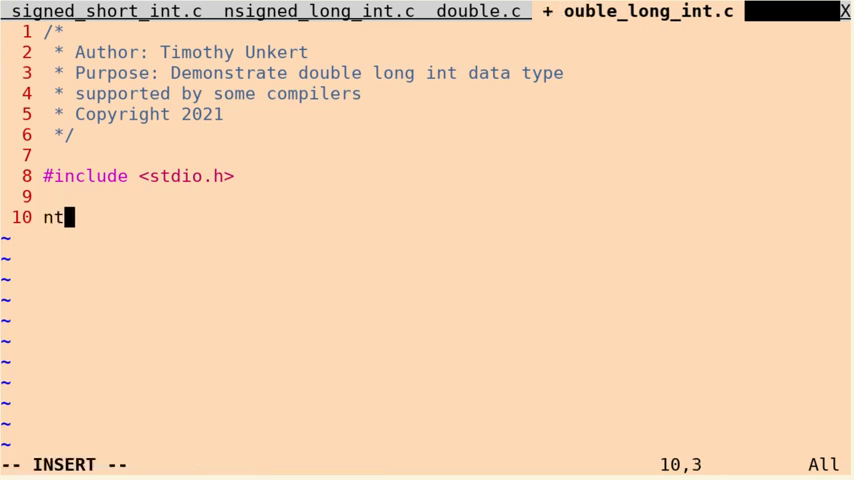
{"action": "type", "text": "int ma"}
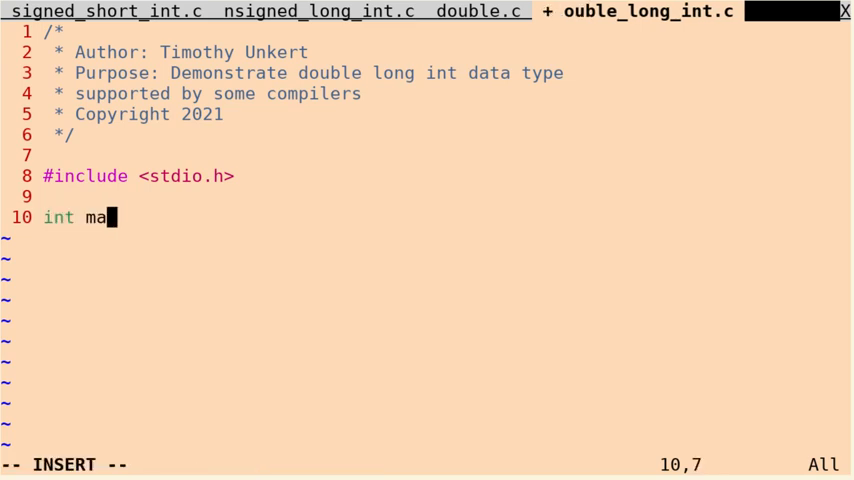
{"action": "type", "text": "in()"}
{"action": "type", "text": "{"}
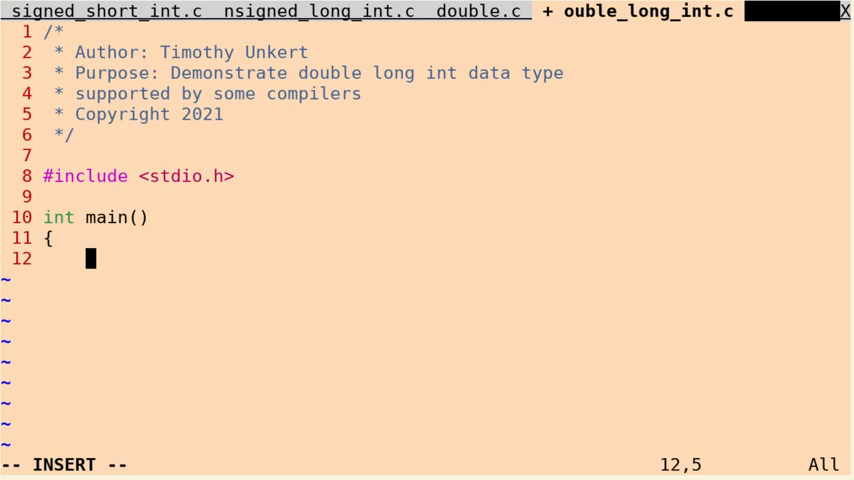
{"action": "type", "text": "long long"}
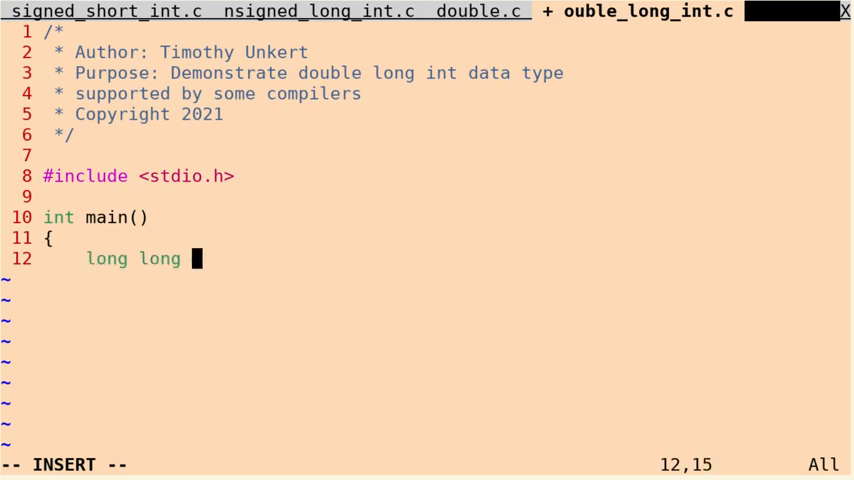
{"action": "type", "text": "int"}
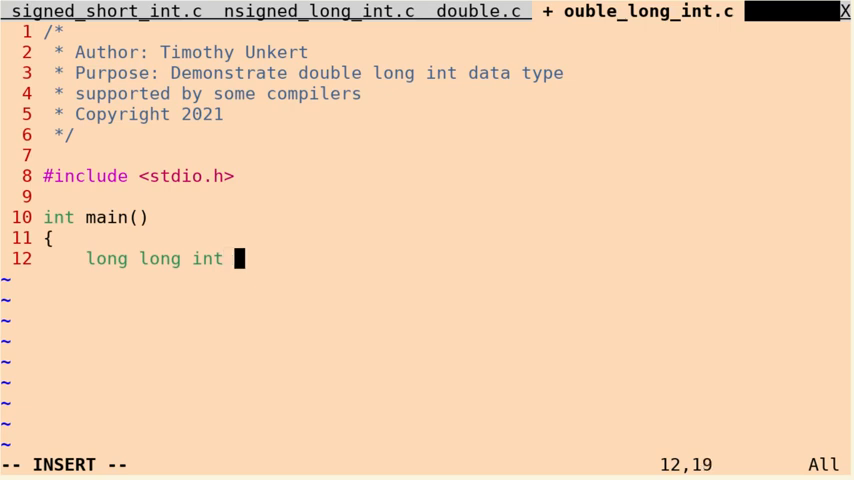
{"action": "type", "text": "earth"}
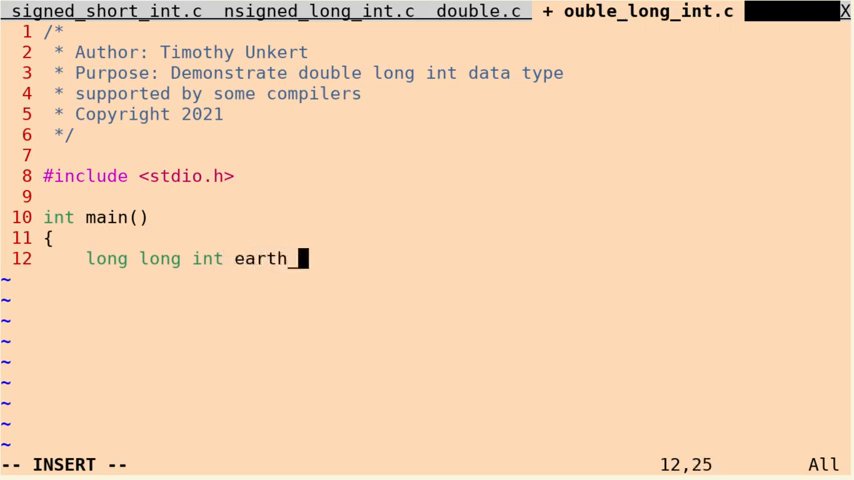
{"action": "type", "text": "_age ="}
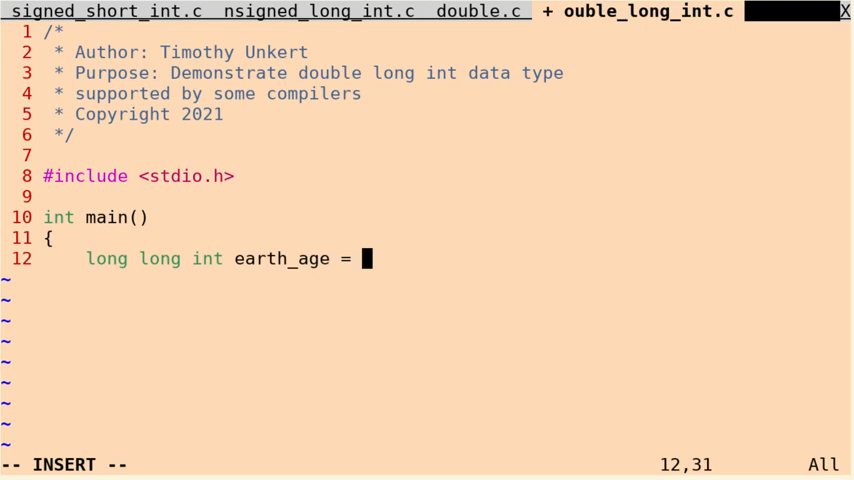
{"action": "type", "text": "4530"}
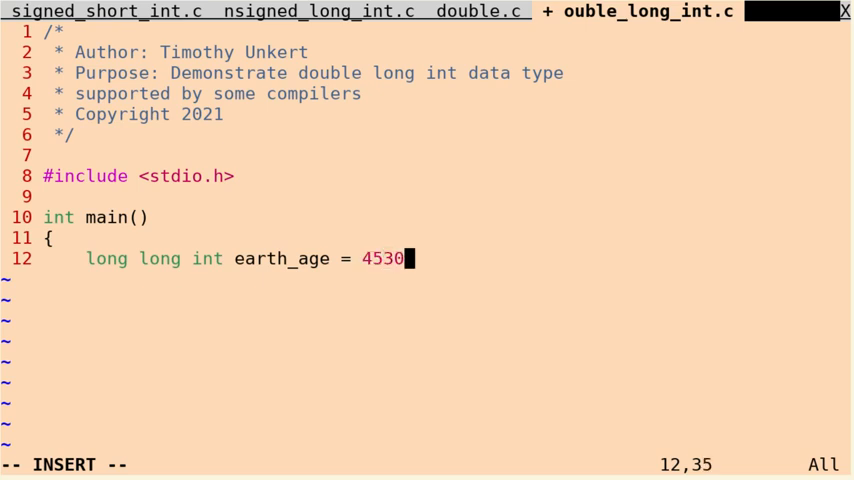
{"action": "type", "text": "000"}
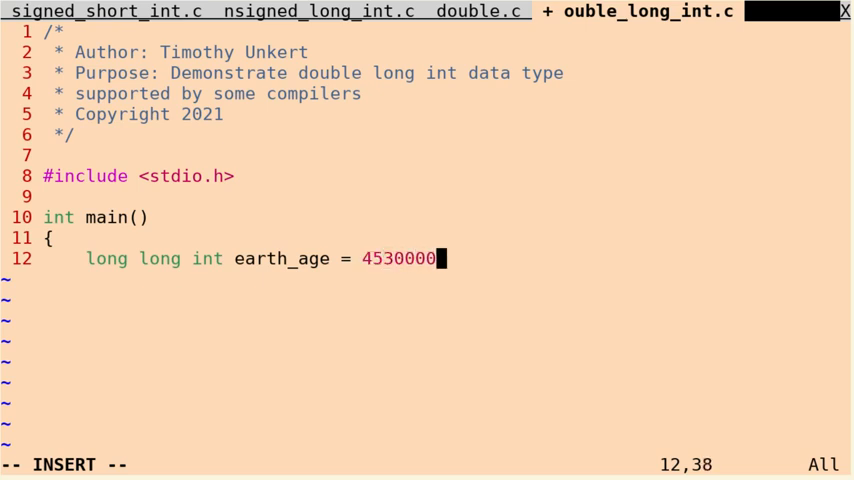
{"action": "type", "text": "000;"}
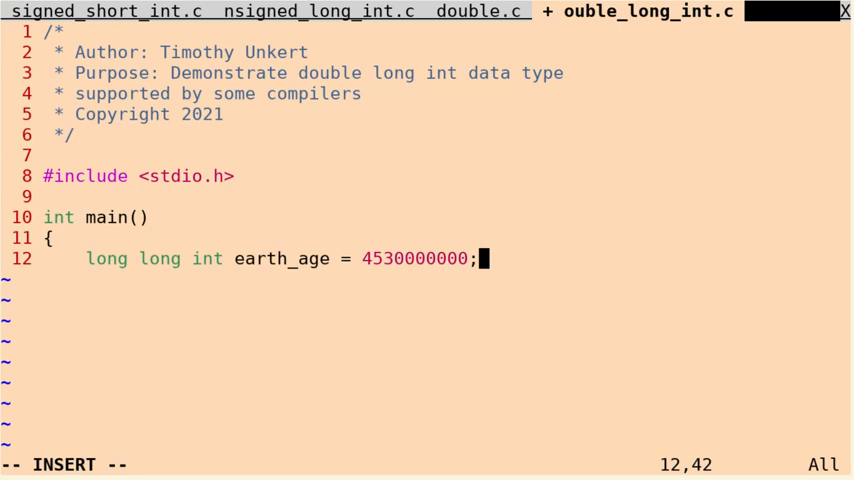
Add a printf of "The earth is about %ld years old.\n" with earth_age, then return(0);
{"action": "key", "text": "Return"}
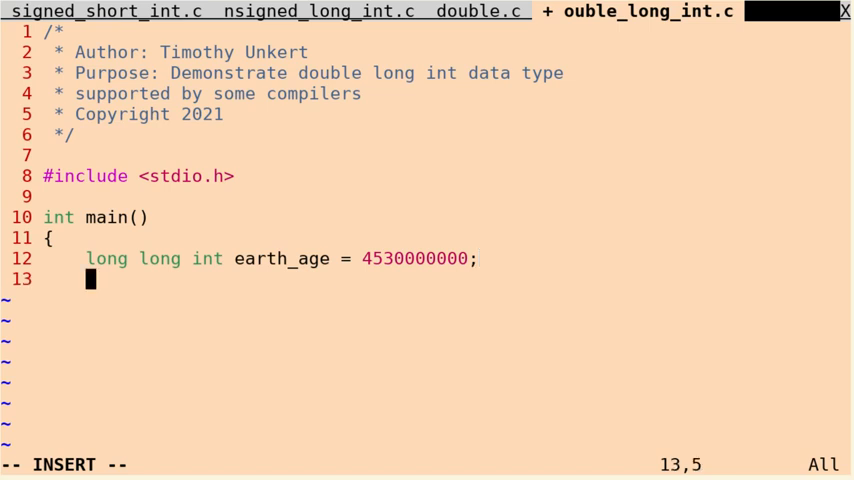
{"action": "type", "text": "printf("}
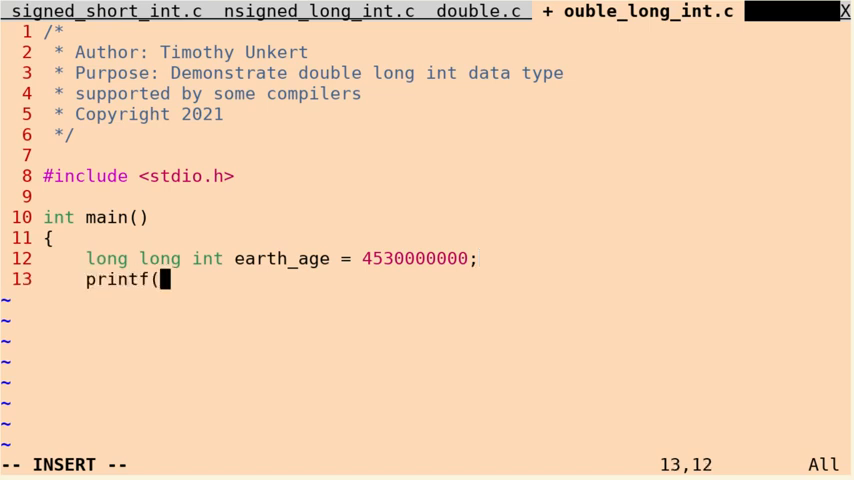
{"action": "type", "text": "\""}
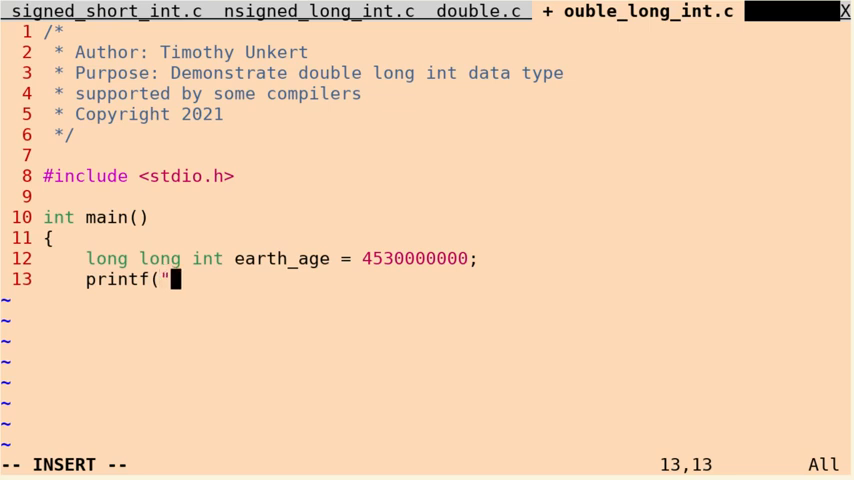
{"action": "type", "text": "The ear"}
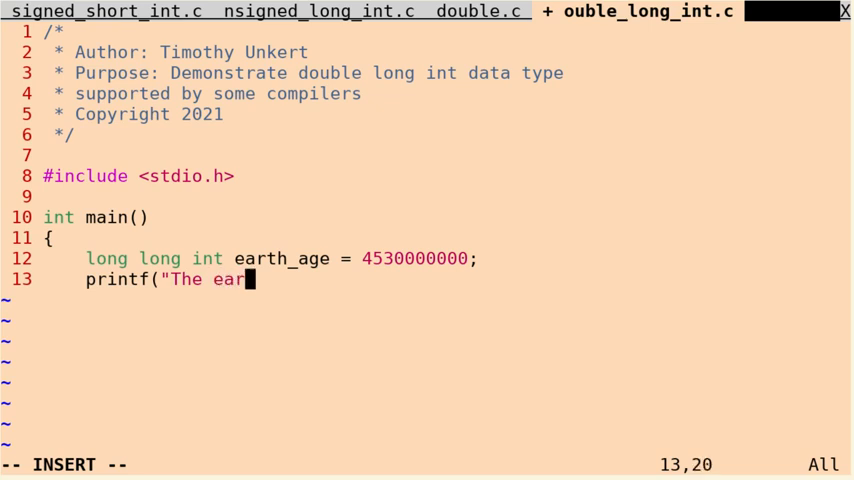
{"action": "type", "text": "h is about"}
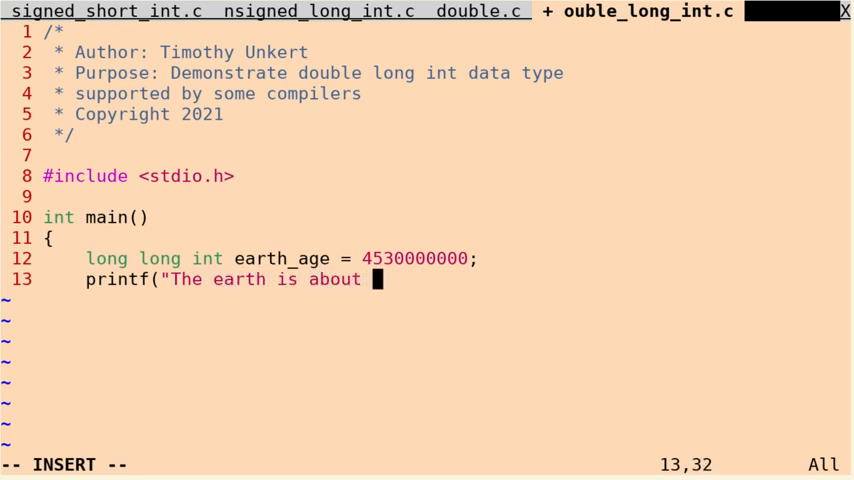
{"action": "type", "text": "%ld"}
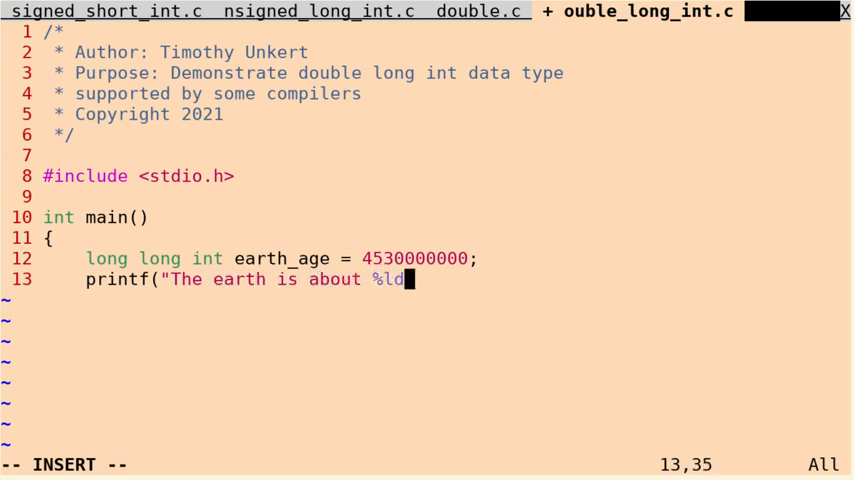
{"action": "type", "text": "years"}
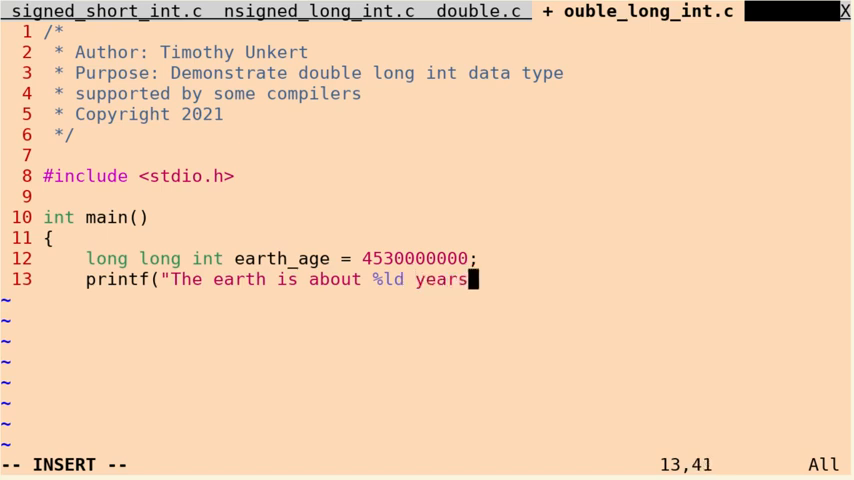
{"action": "type", "text": "old."}
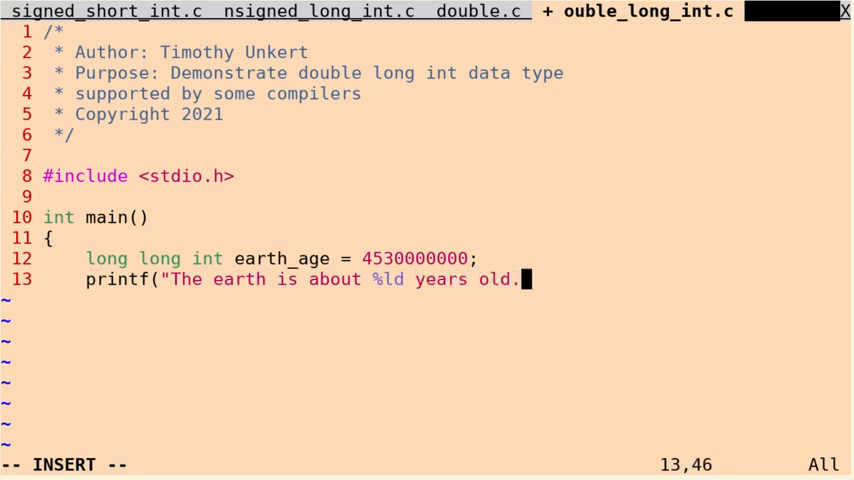
{"action": "type", "text": "\\"}
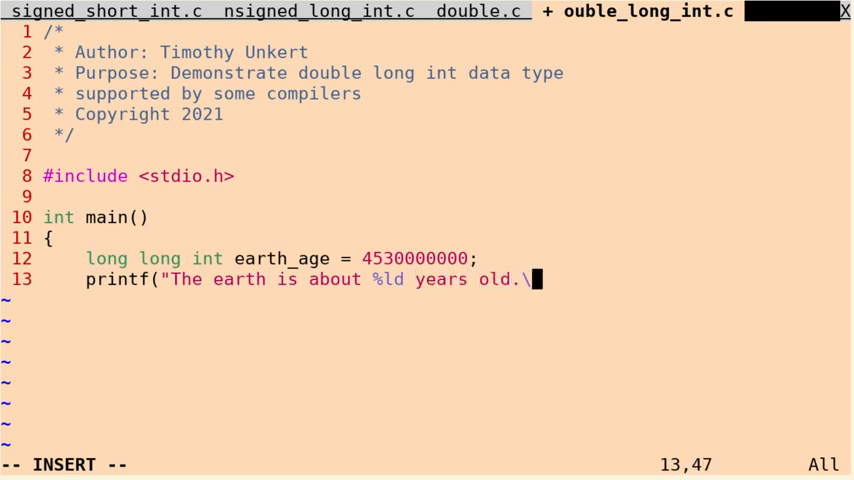
{"action": "type", "text": "n\", earth_age);"}
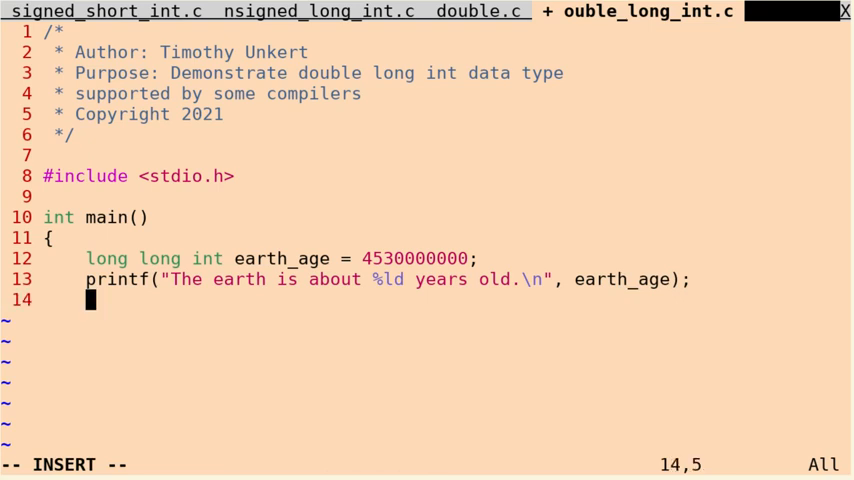
{"action": "type", "text": "return"}
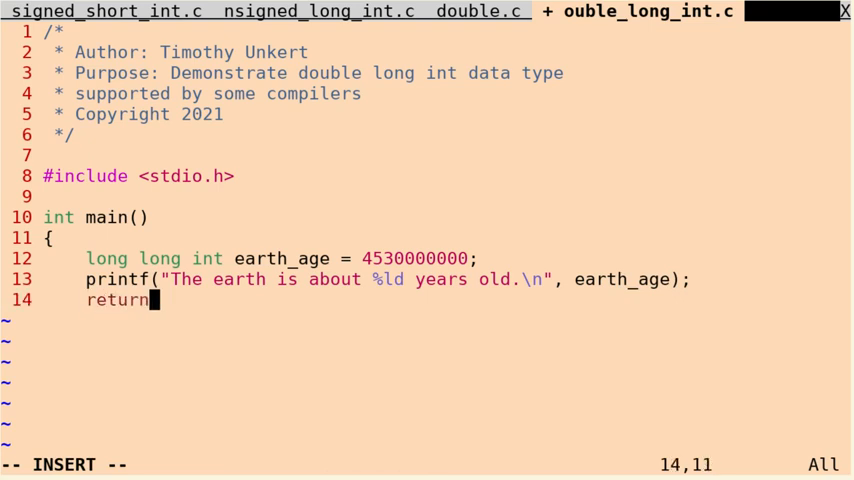
{"action": "type", "text": "(0);"}
{"action": "left_click", "coordinate": [320, 465]}
{"action": "type", "text": ":w"}
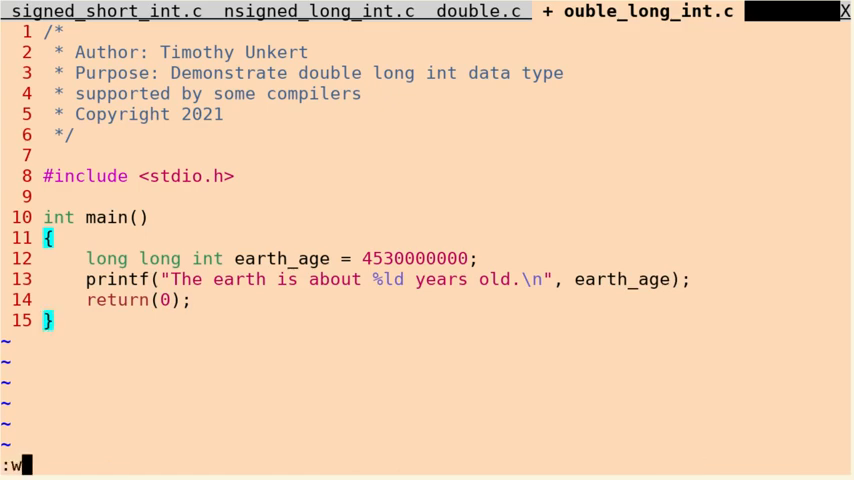
In Vim's :term terminal, run gcc double_long_int.c -o double_long_int
{"action": "type", "text": "erm"}
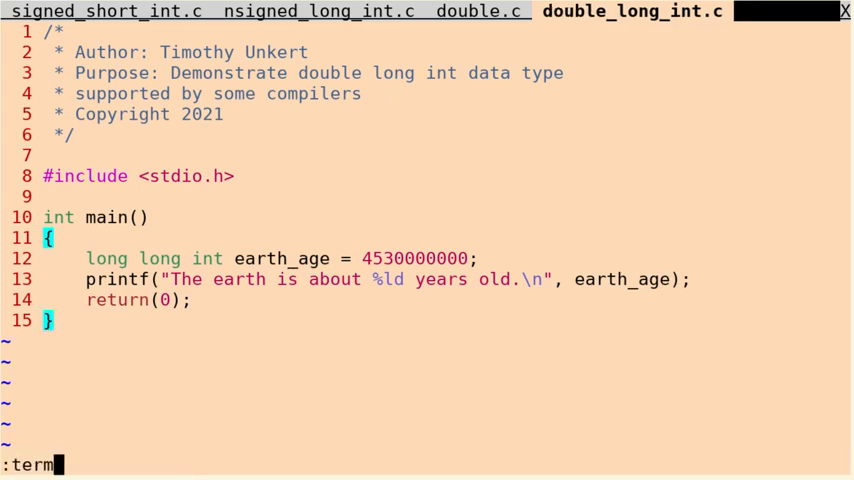
{"action": "key", "text": "Return"}
{"action": "type", "text": "gcc"}
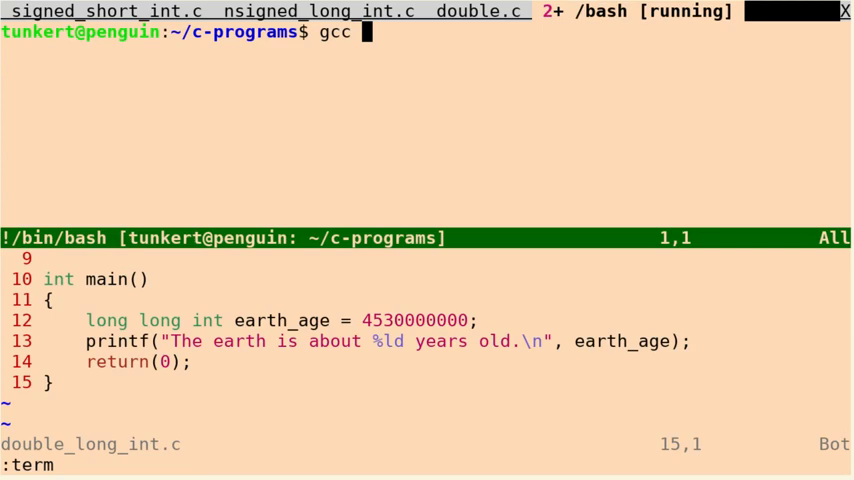
{"action": "type", "text": "double_long_int"}
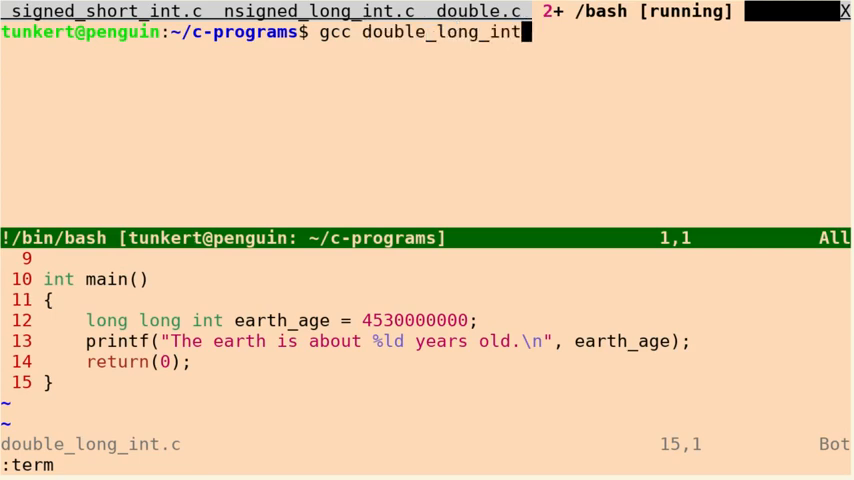
{"action": "type", "text": ".c -"}
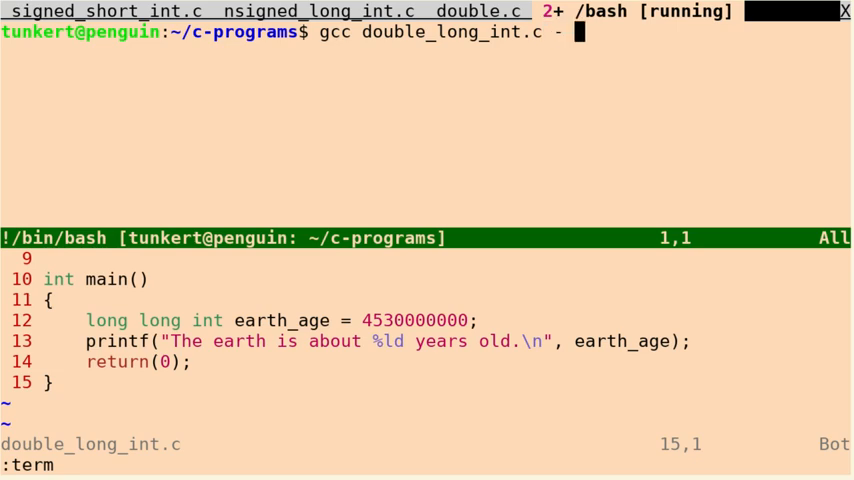
{"action": "type", "text": "double_"}
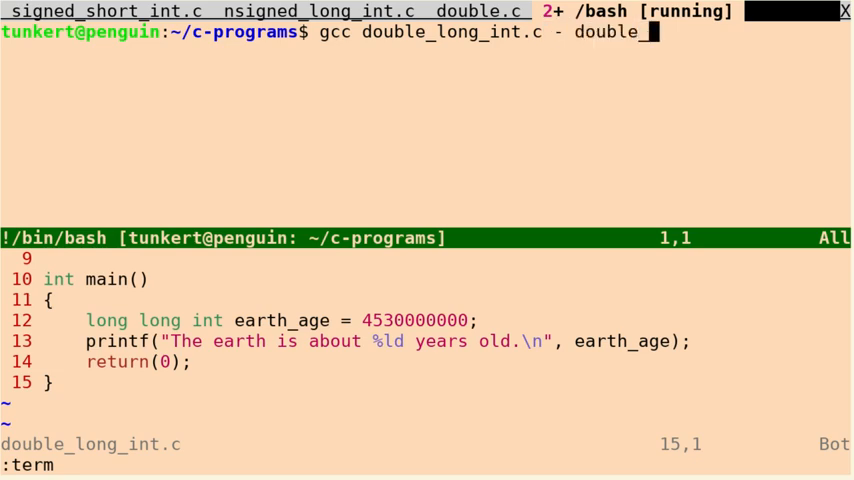
{"action": "key", "text": "BackSpace"}
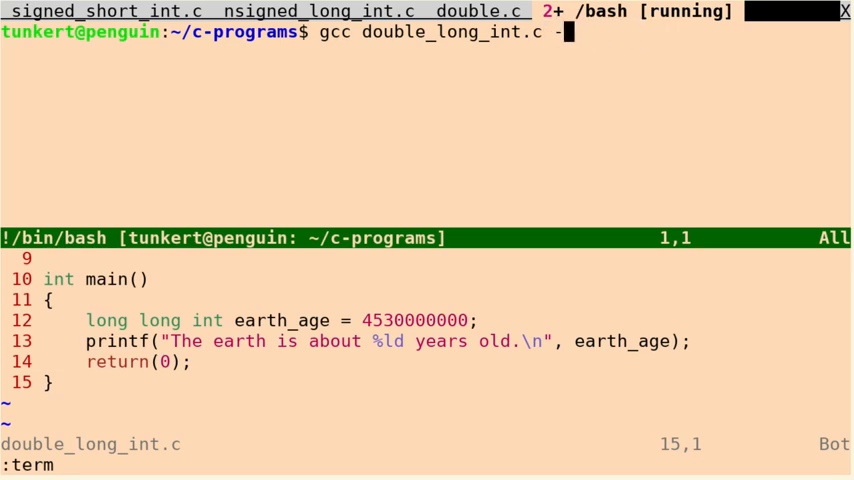
{"action": "type", "text": "o double"}
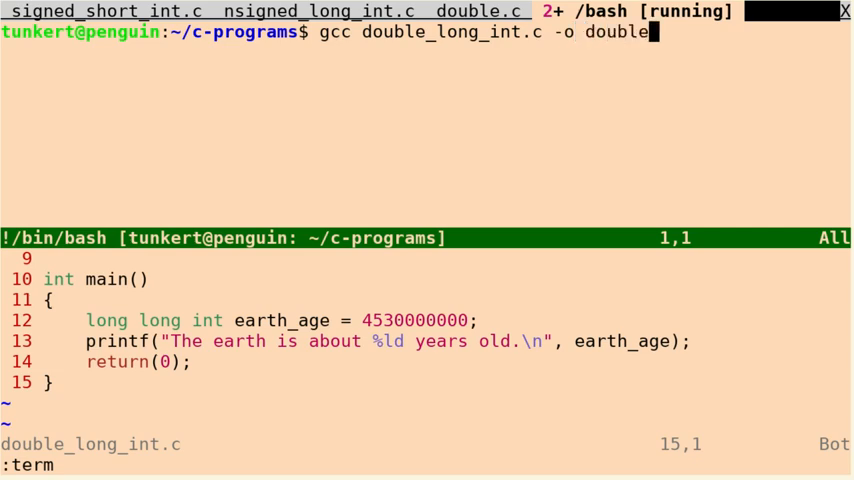
{"action": "type", "text": "_long_int"}
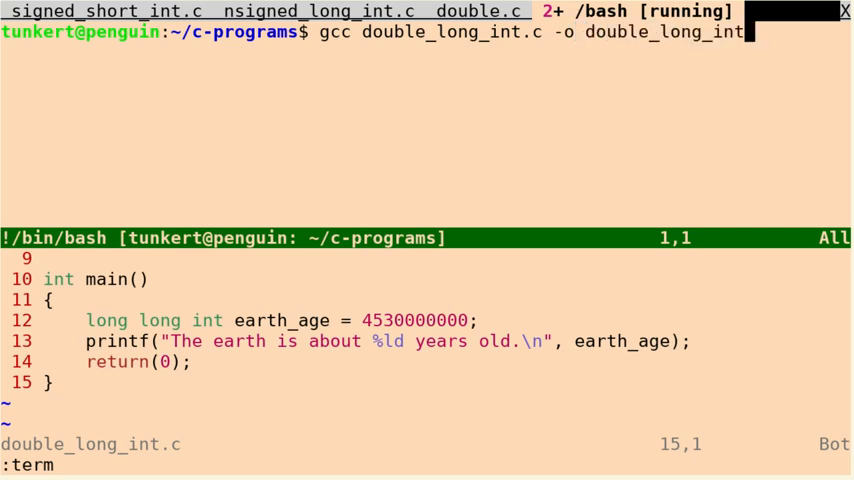
{"action": "key", "text": "Return"}
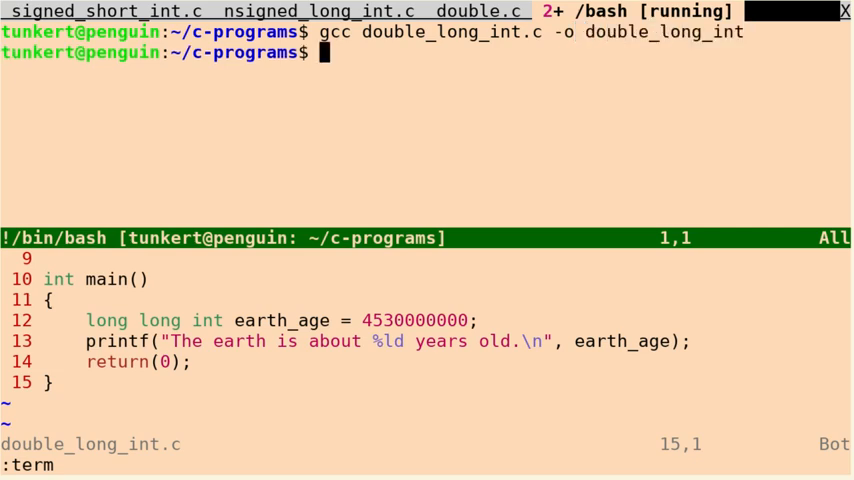
{"action": "type", "text": "./double"}
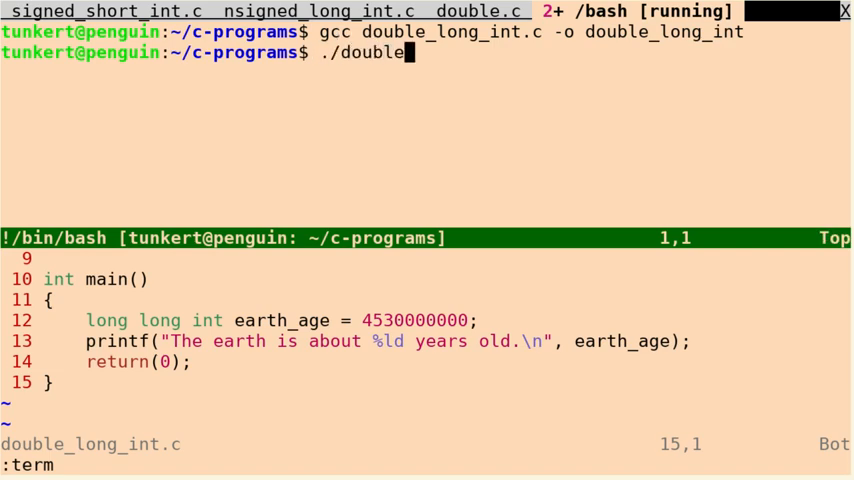
{"action": "type", "text": "long_int"}
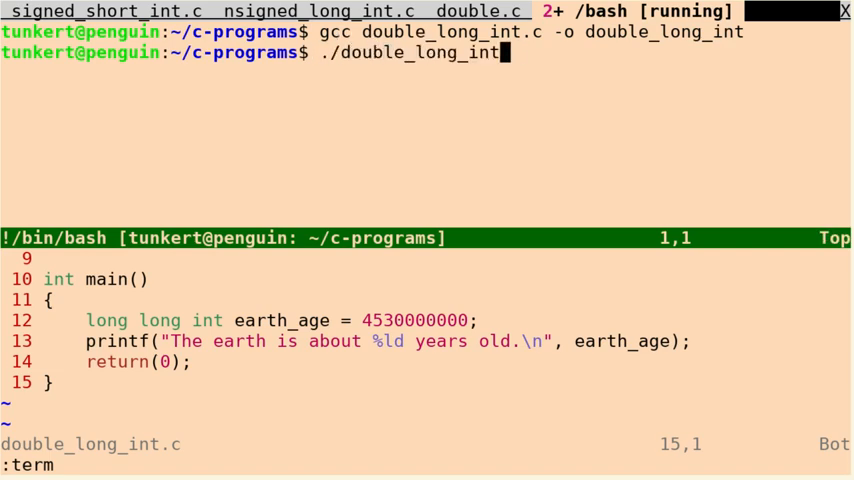
{"action": "key", "text": "Return"}
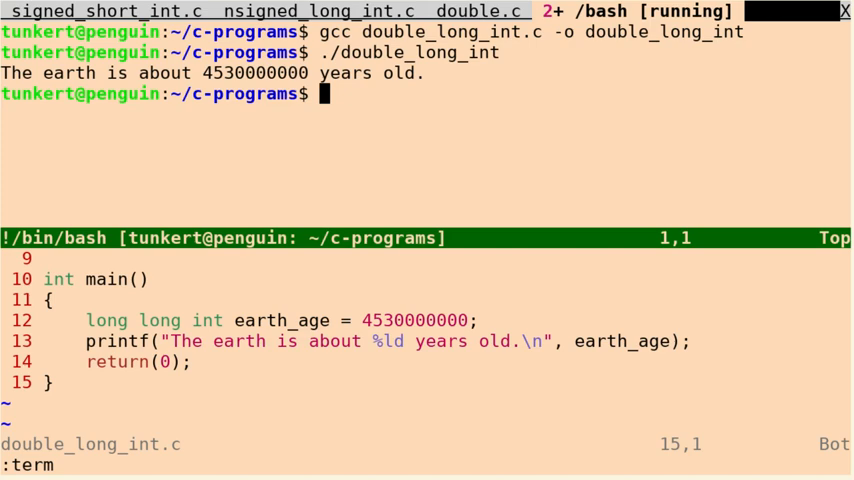